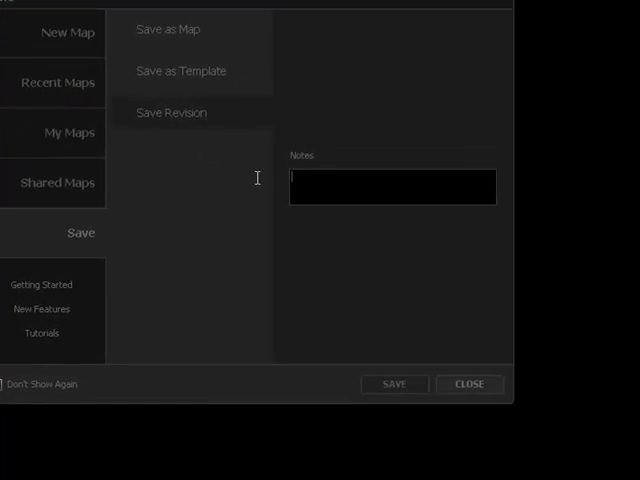
Save a revision of the map noted 'The beginning'
{"action": "type", "text": "The begin"}
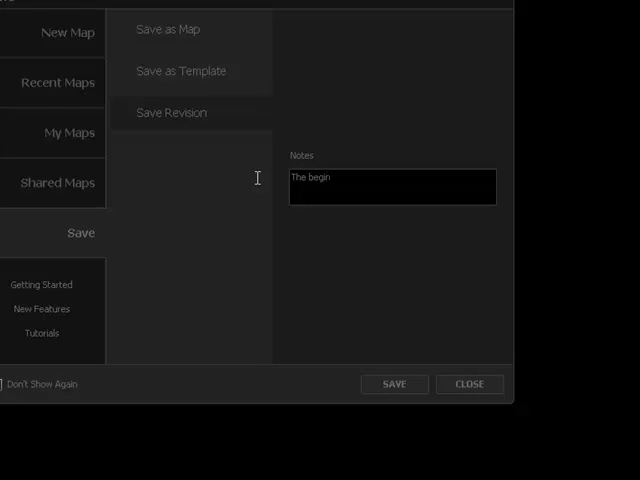
{"action": "type", "text": "ning"}
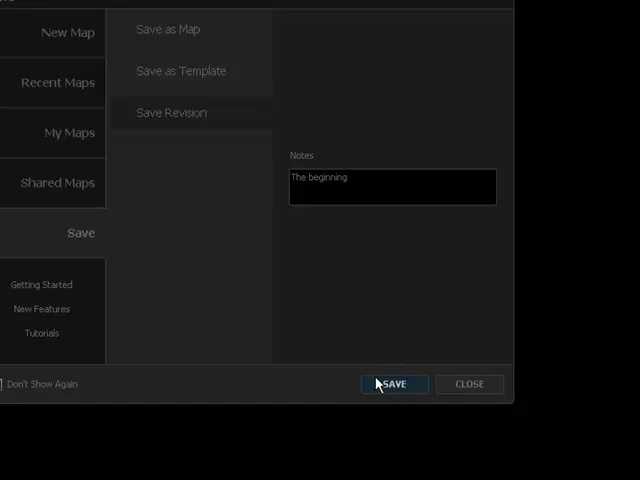
{"action": "left_click", "coordinate": [394, 384]}
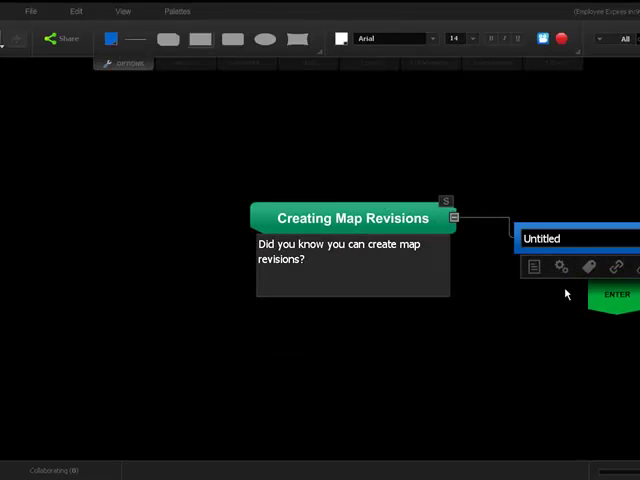
Add untitled child topics and save a second revision noted 'additions'
{"action": "left_click", "coordinate": [616, 293]}
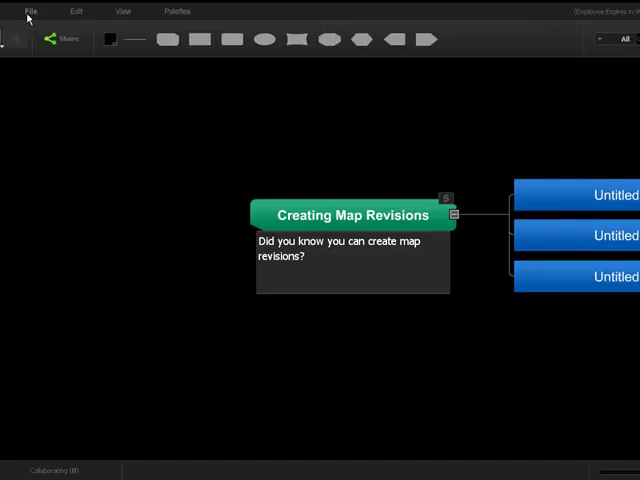
{"action": "left_click", "coordinate": [30, 11]}
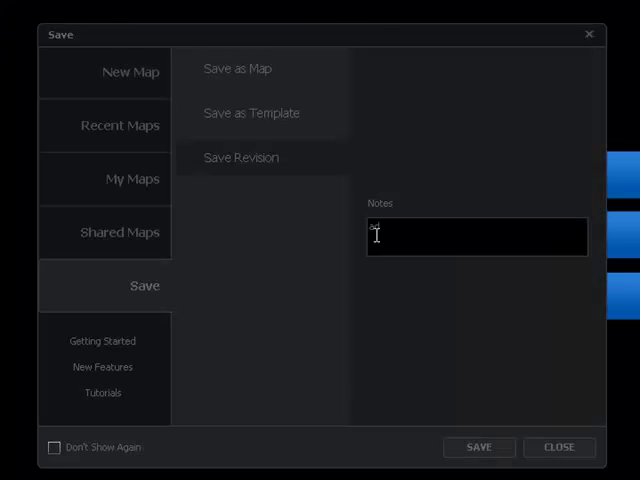
{"action": "type", "text": "additions"}
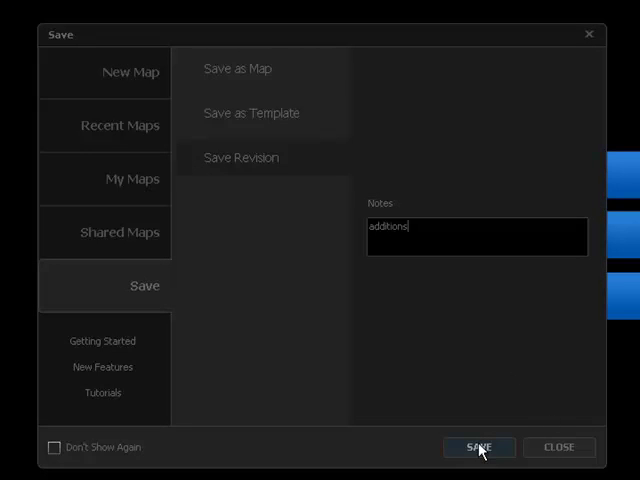
{"action": "left_click", "coordinate": [478, 447]}
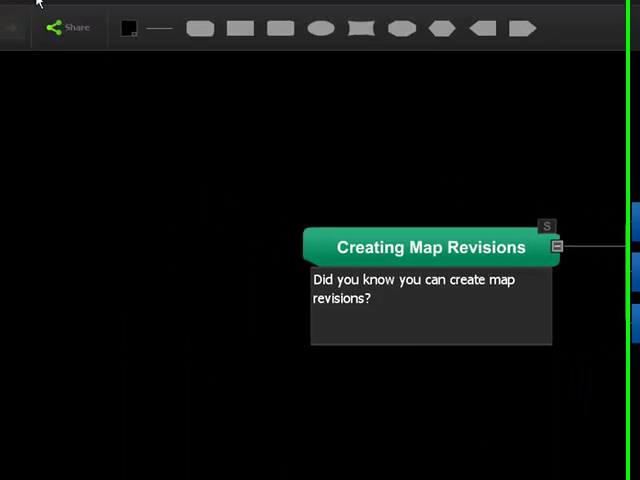
Open the Open map dialog and scroll My Maps to Creating Map Revisions
{"action": "left_click", "coordinate": [71, 13]}
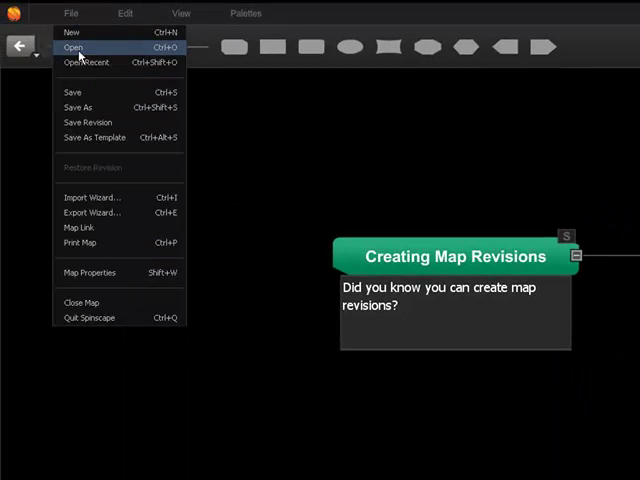
{"action": "left_click", "coordinate": [72, 47]}
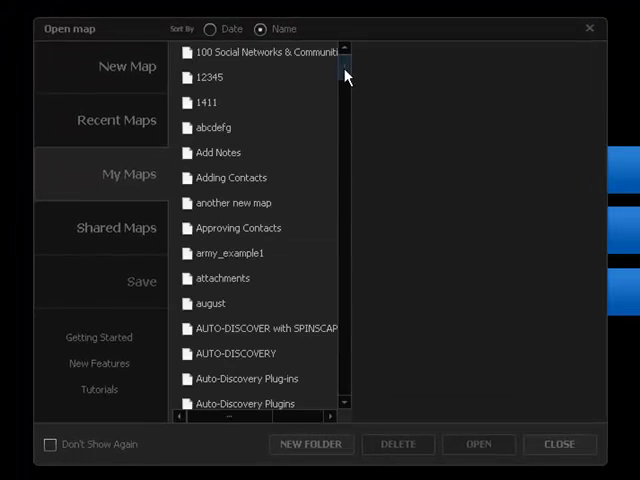
{"action": "scroll", "scroll_direction": "down", "scroll_amount": 3}
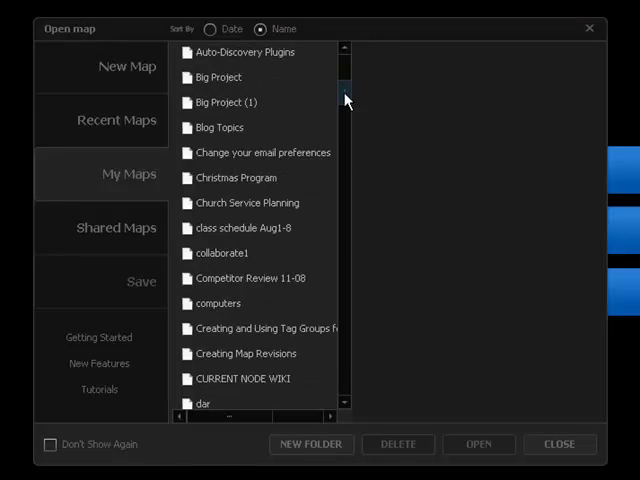
{"action": "scroll", "scroll_direction": "down", "scroll_amount": 3}
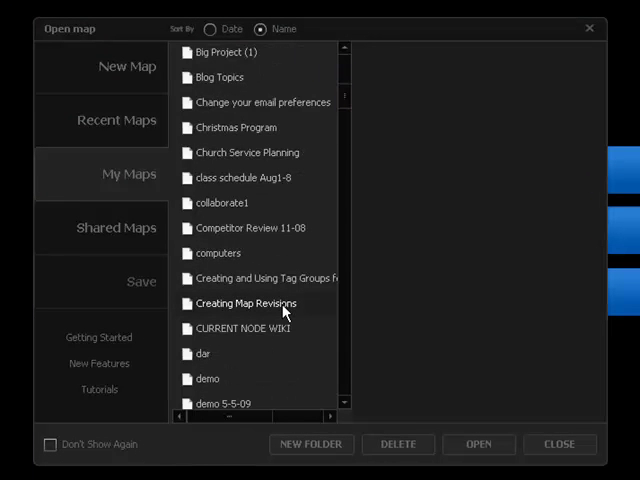
Select Creating Map Revisions and choose revision 1, noted 'The beginning'
{"action": "left_click", "coordinate": [247, 303]}
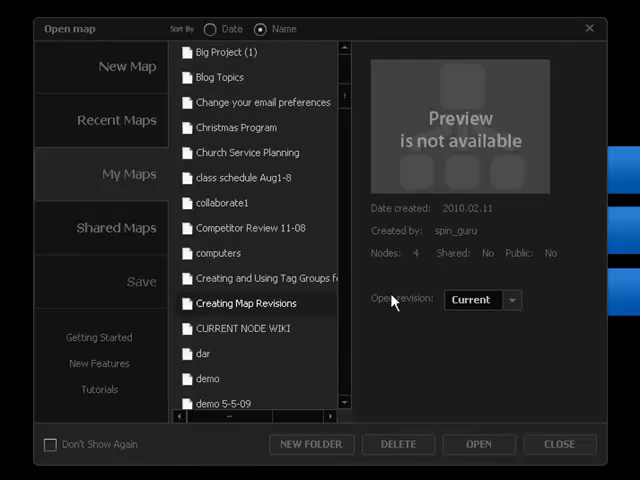
{"action": "left_click", "coordinate": [513, 299]}
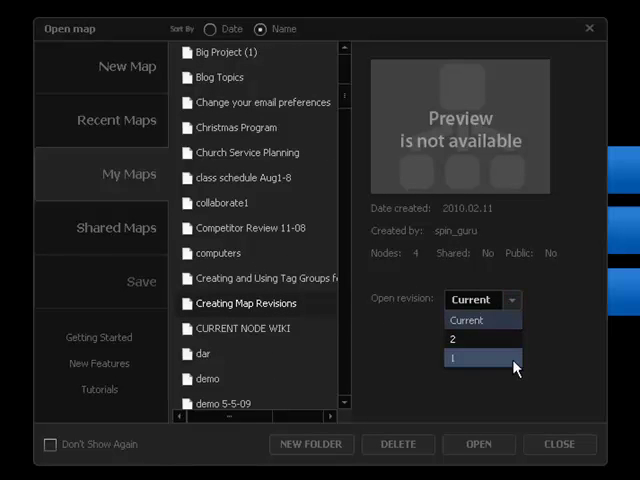
{"action": "mouse_move", "coordinate": [503, 338]}
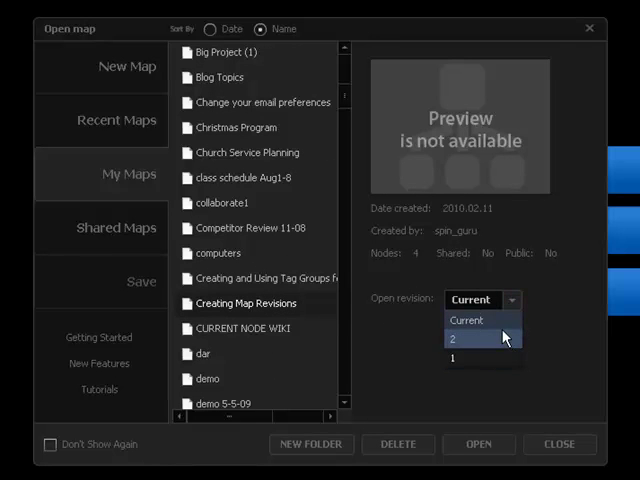
{"action": "left_click", "coordinate": [452, 358]}
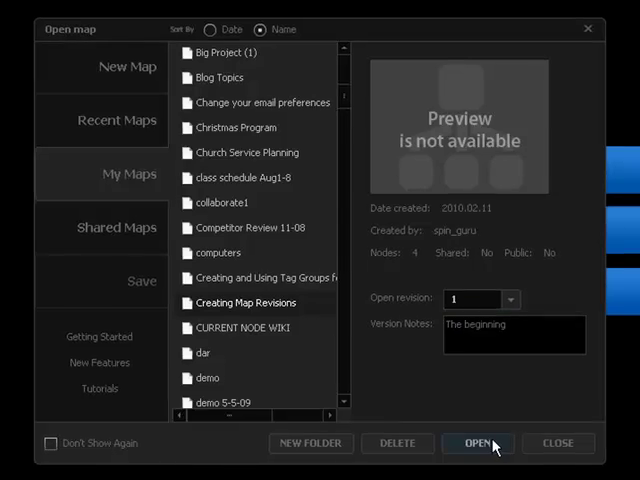